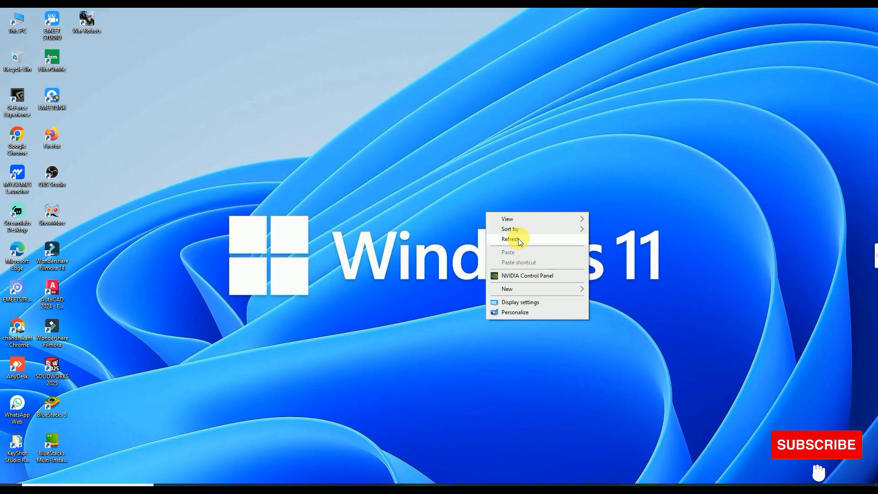
- Launch the Windows Security app by searching 'windows security' from the Start menu
{"action": "left_click", "coordinate": [511, 240]}
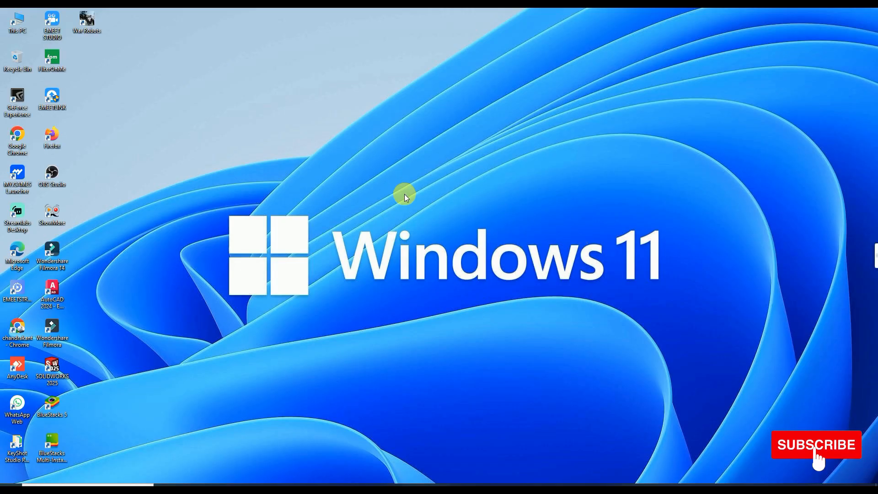
{"action": "mouse_move", "coordinate": [352, 230]}
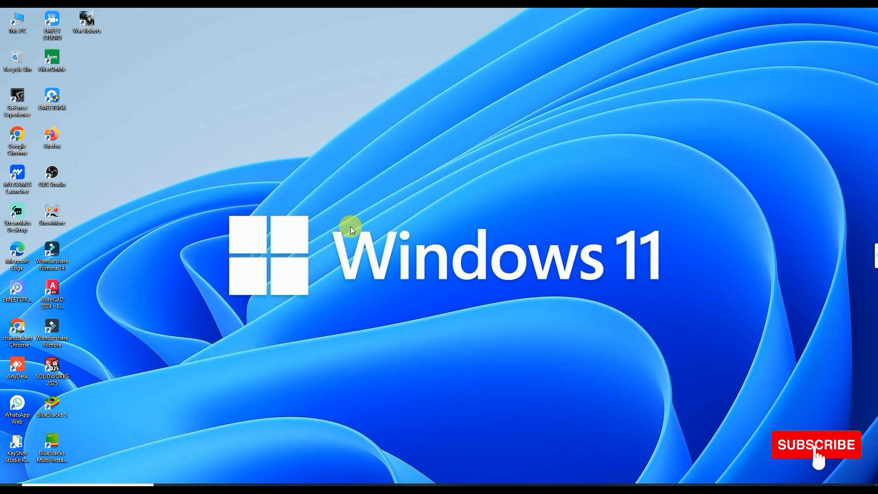
{"action": "mouse_move", "coordinate": [368, 155]}
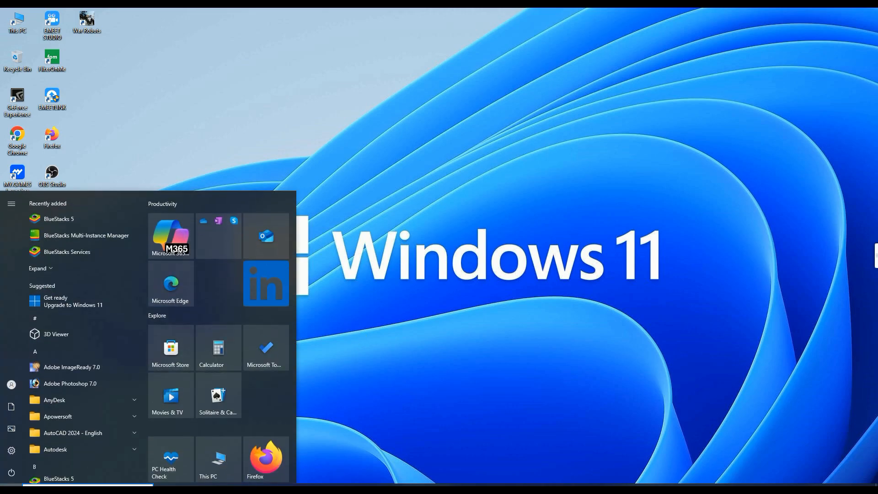
{"action": "mouse_move", "coordinate": [10, 472]}
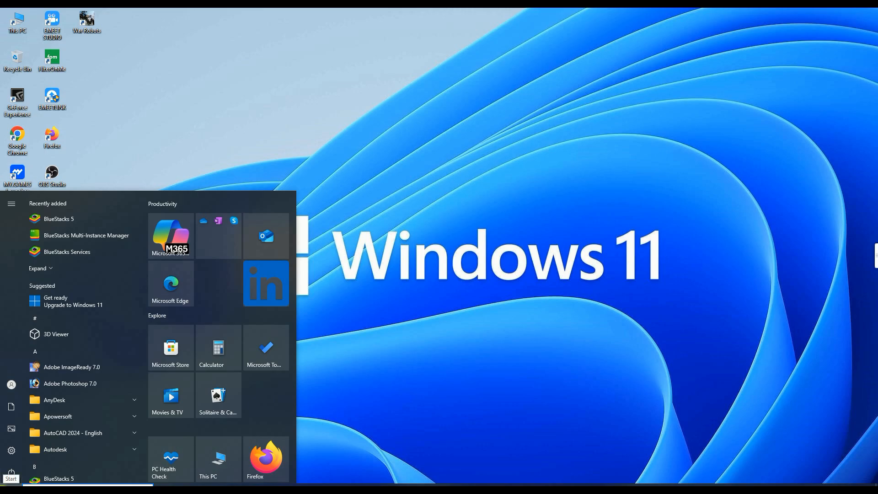
{"action": "type", "text": "windows security"}
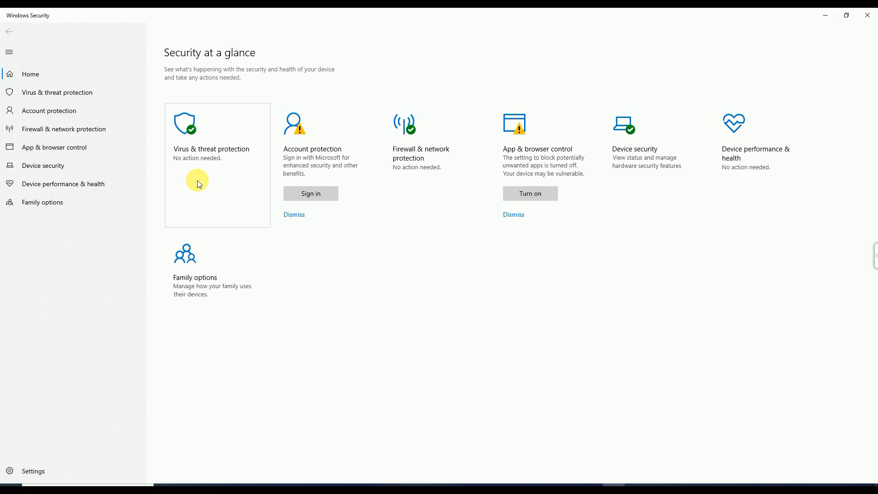
- Open the Virus & threat protection page from the Security at a glance tiles
{"action": "left_click", "coordinate": [212, 149]}
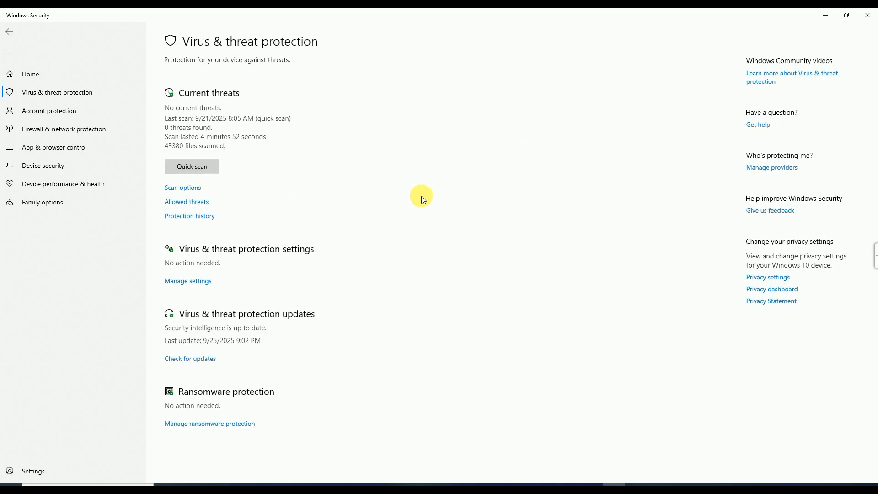
{"action": "mouse_move", "coordinate": [311, 203]}
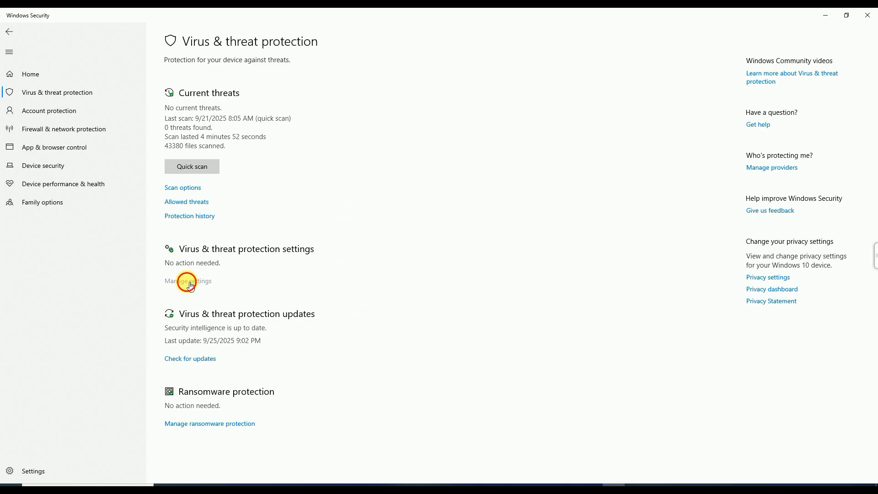
- Switch off real-time protection under Manage settings, then close Windows Security
{"action": "left_click", "coordinate": [188, 280]}
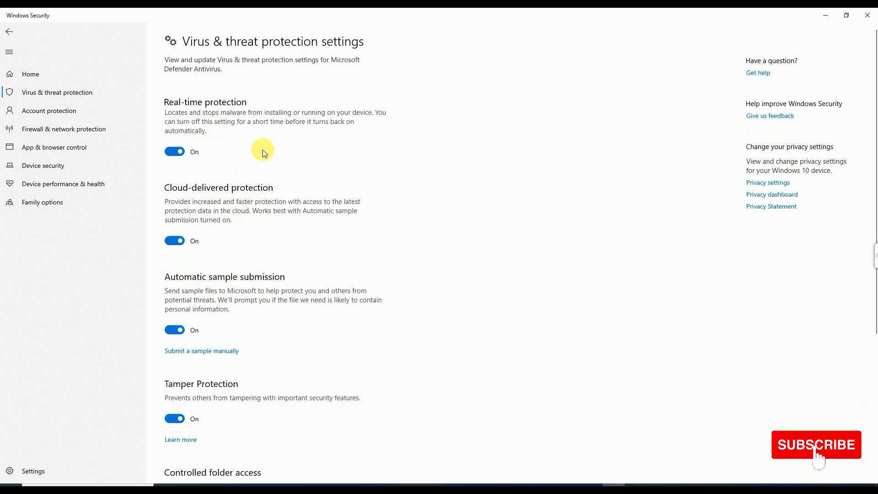
{"action": "mouse_move", "coordinate": [224, 311]}
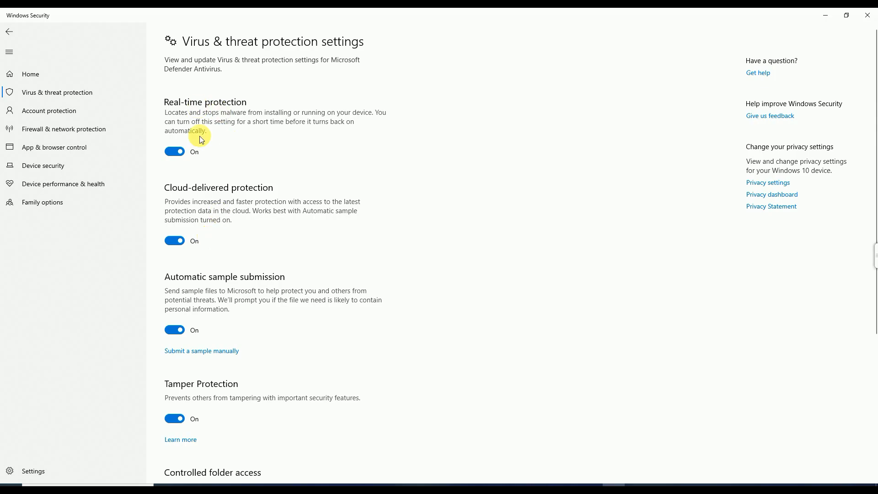
{"action": "left_click", "coordinate": [175, 151]}
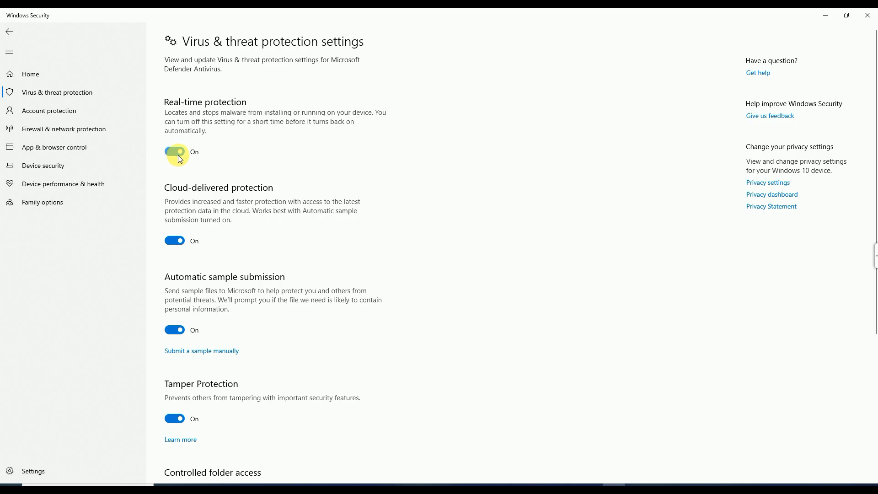
{"action": "left_click", "coordinate": [174, 151]}
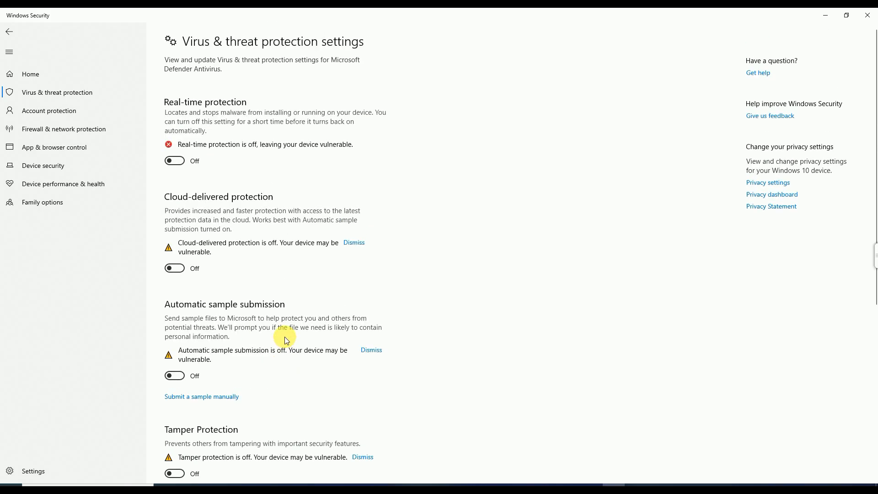
{"action": "mouse_move", "coordinate": [187, 156]}
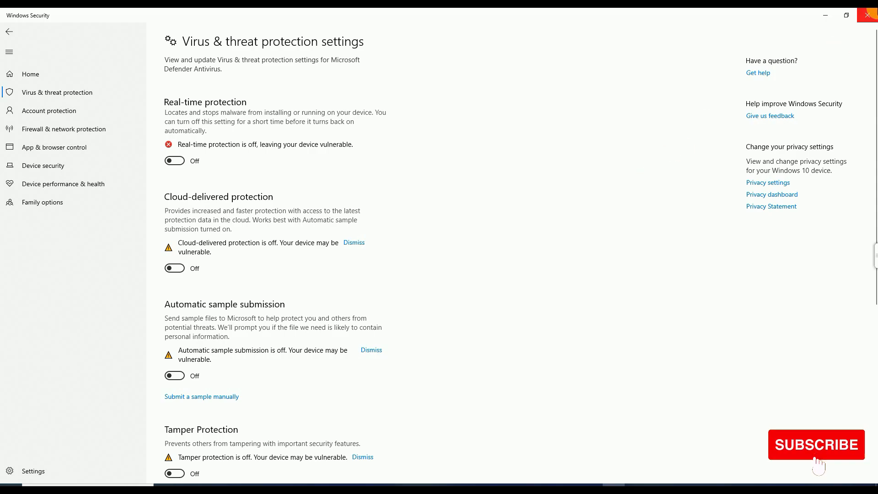
{"action": "right_click", "coordinate": [392, 177]}
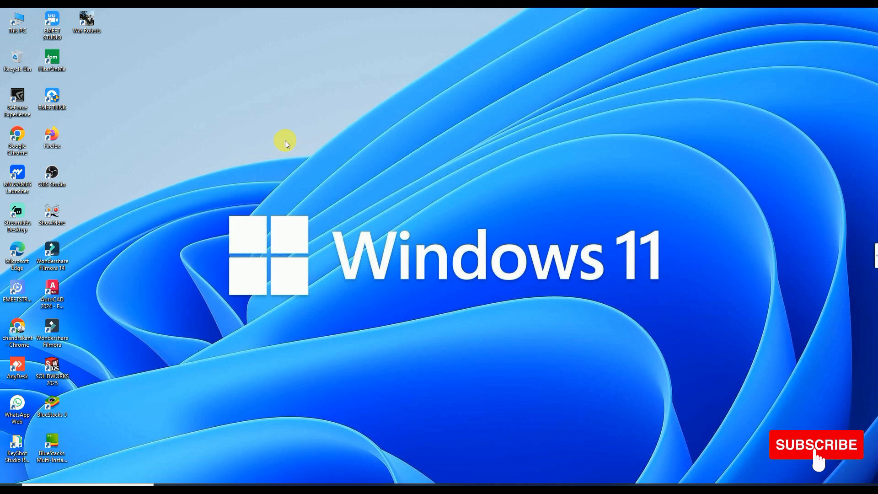
{"action": "mouse_move", "coordinate": [237, 135]}
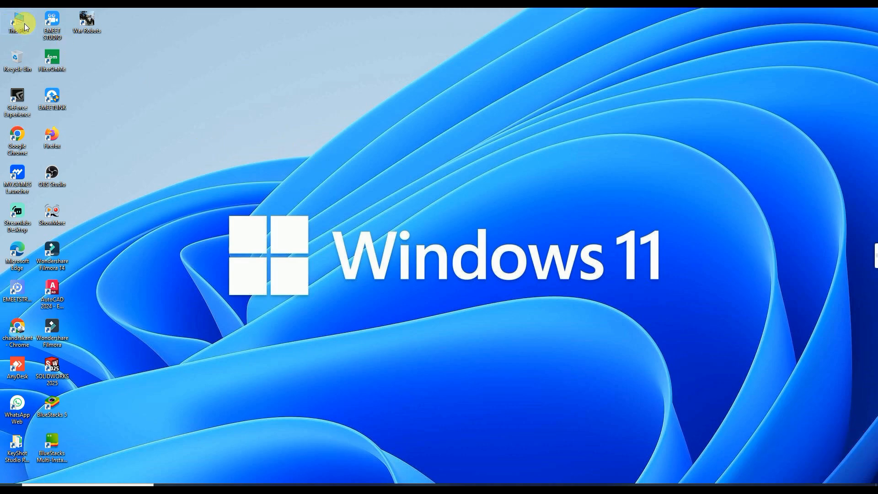
- Browse This PC > New Volume (D:) > Software > CATIA V5 and select the Catia V5 R21 folder
{"action": "double_click", "coordinate": [17, 22]}
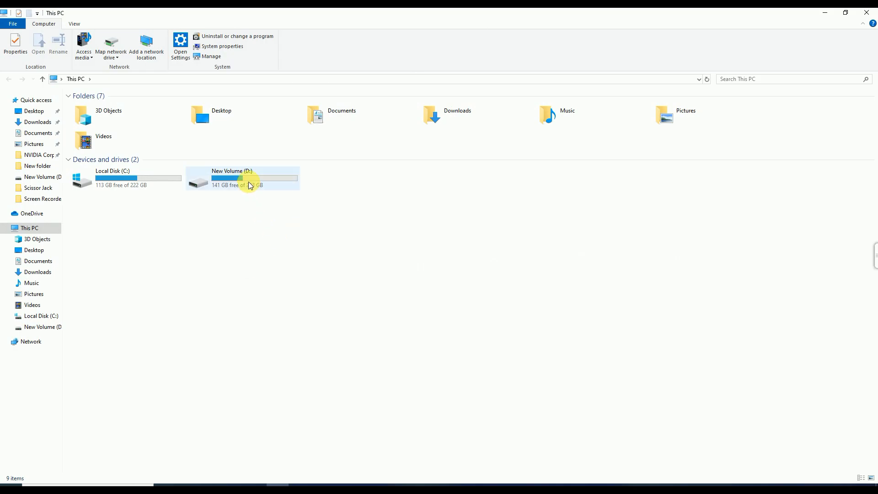
{"action": "double_click", "coordinate": [242, 178]}
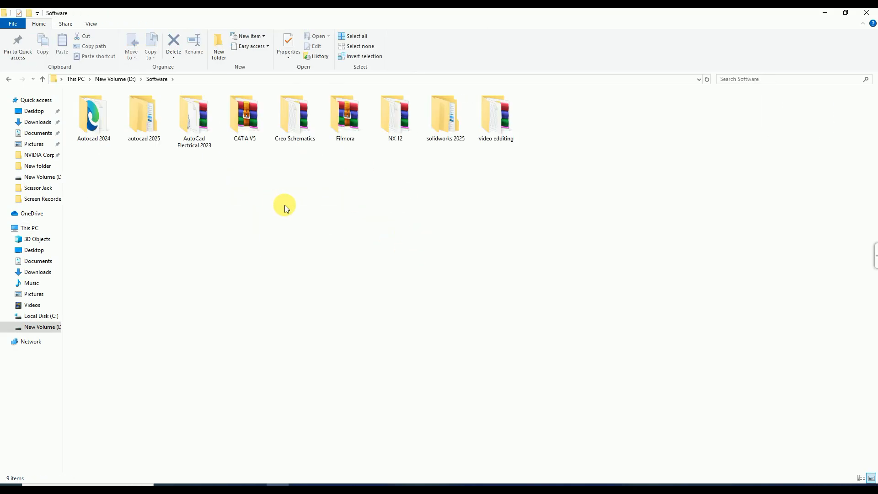
{"action": "double_click", "coordinate": [243, 115]}
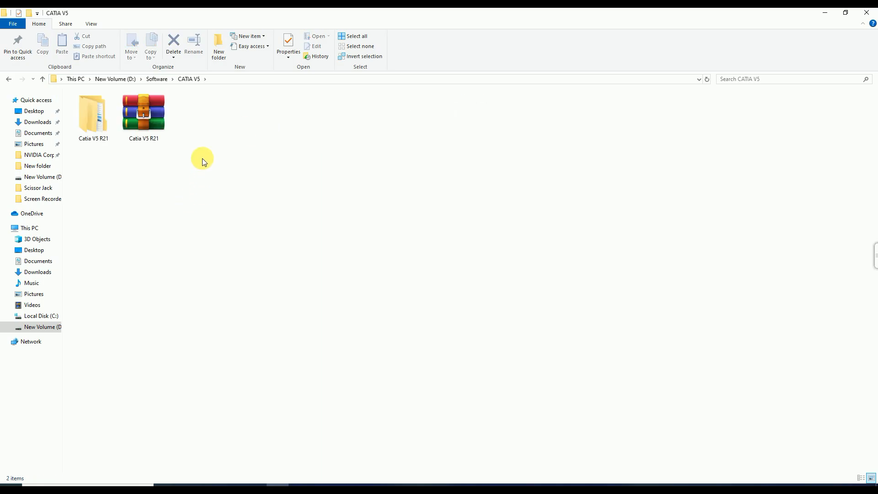
{"action": "left_click", "coordinate": [143, 112]}
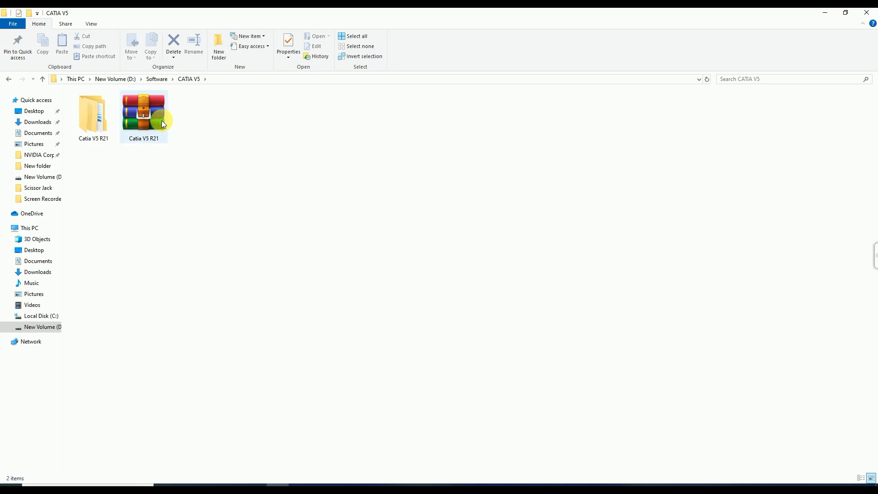
{"action": "left_click", "coordinate": [143, 110]}
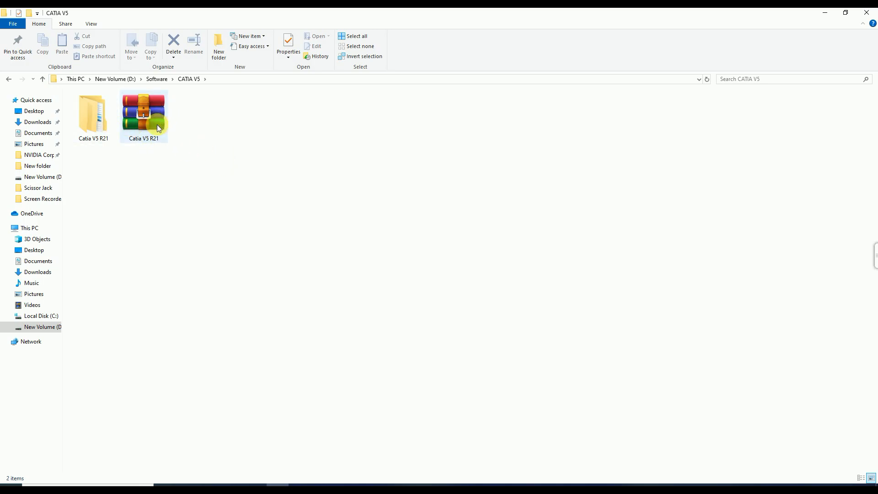
{"action": "left_click", "coordinate": [93, 112]}
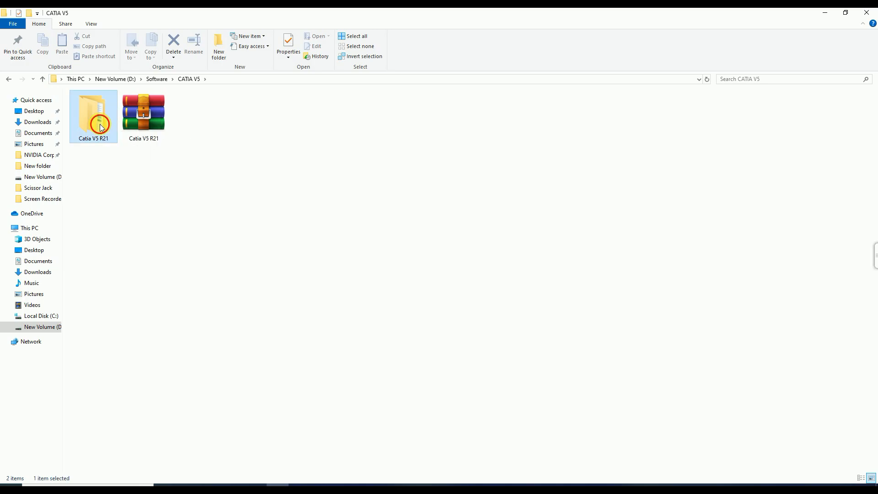
- Open the Catia V5 R21 folder and run setup as administrator
{"action": "double_click", "coordinate": [93, 110]}
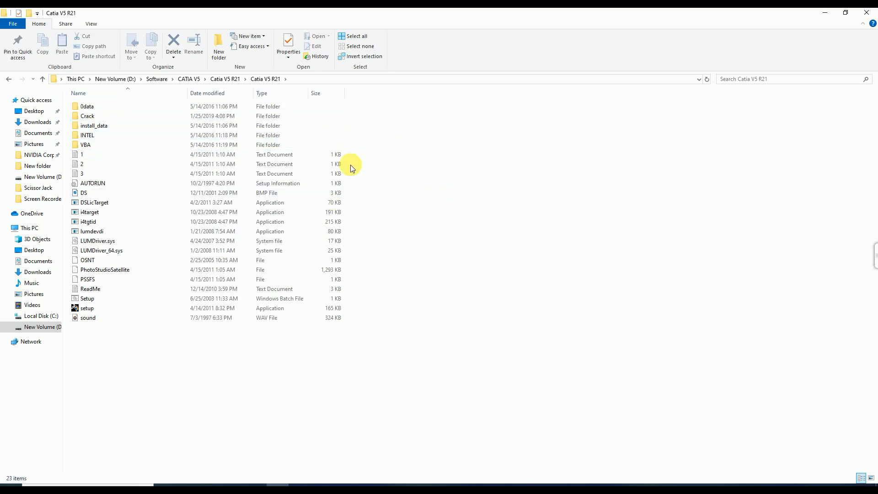
{"action": "mouse_move", "coordinate": [226, 343]}
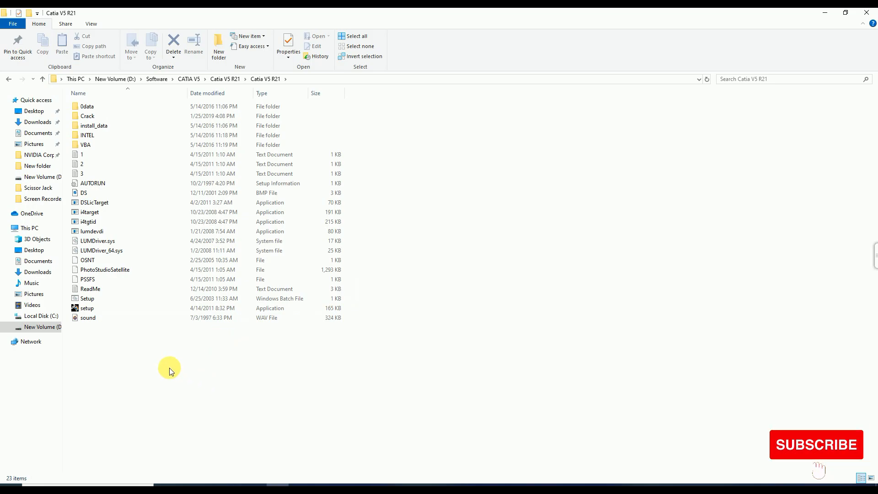
{"action": "left_click", "coordinate": [87, 308]}
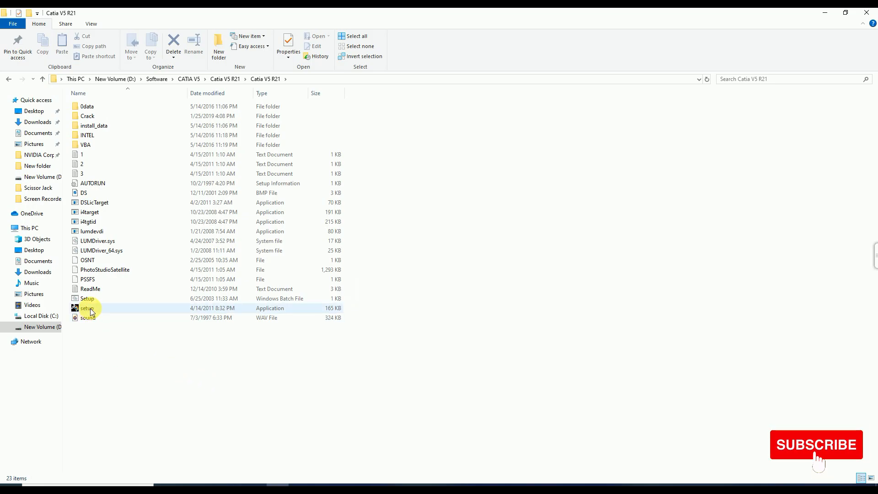
{"action": "right_click", "coordinate": [87, 308]}
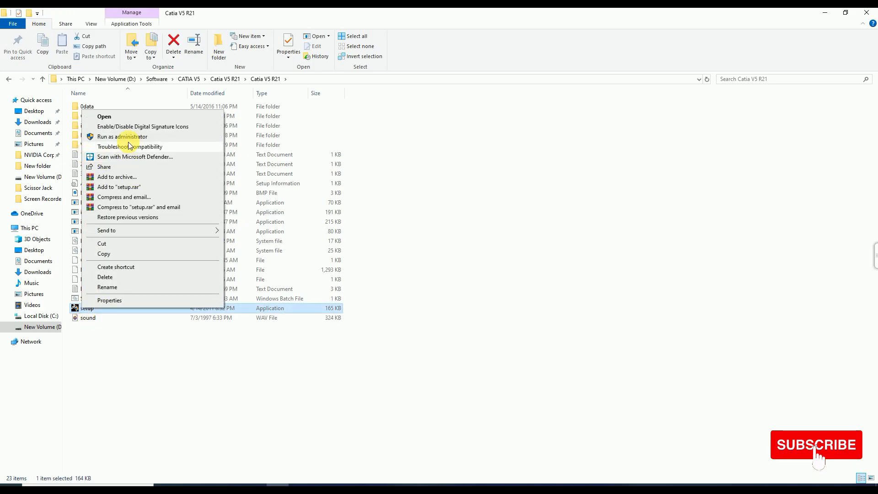
{"action": "left_click", "coordinate": [409, 320]}
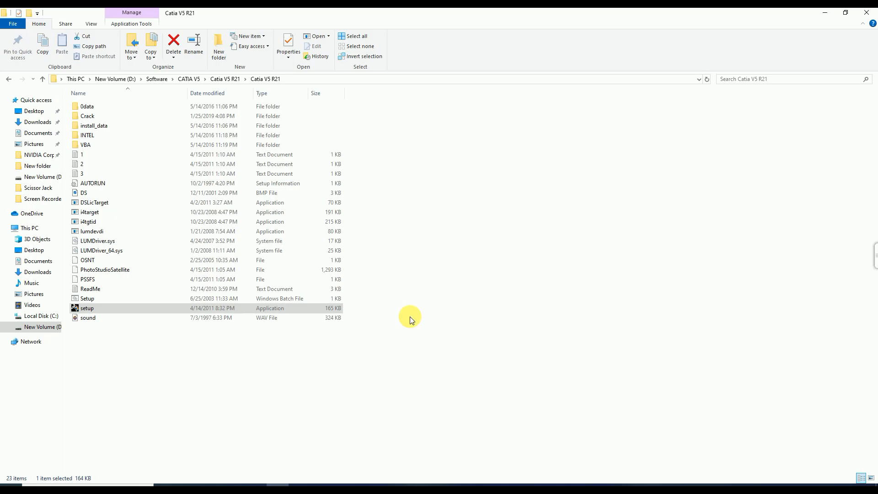
- Launch setup and accept and create the default installation and CATEnv environment folders
{"action": "double_click", "coordinate": [87, 308]}
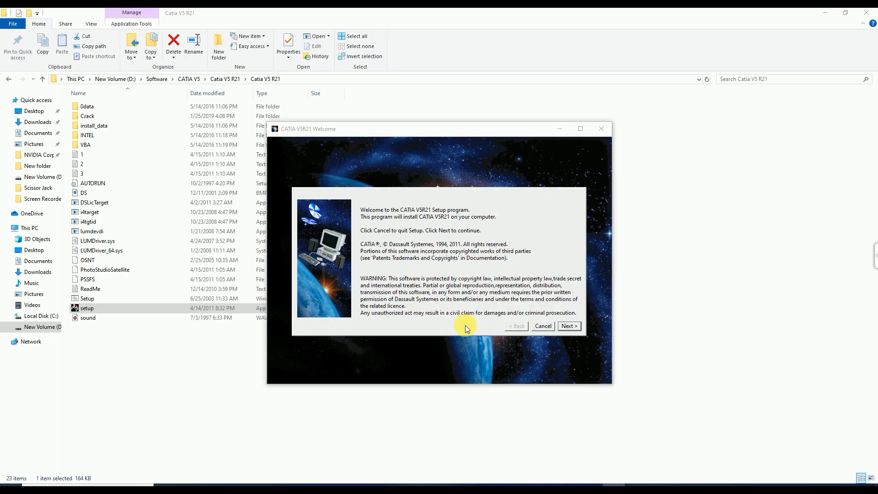
{"action": "left_click", "coordinate": [568, 326]}
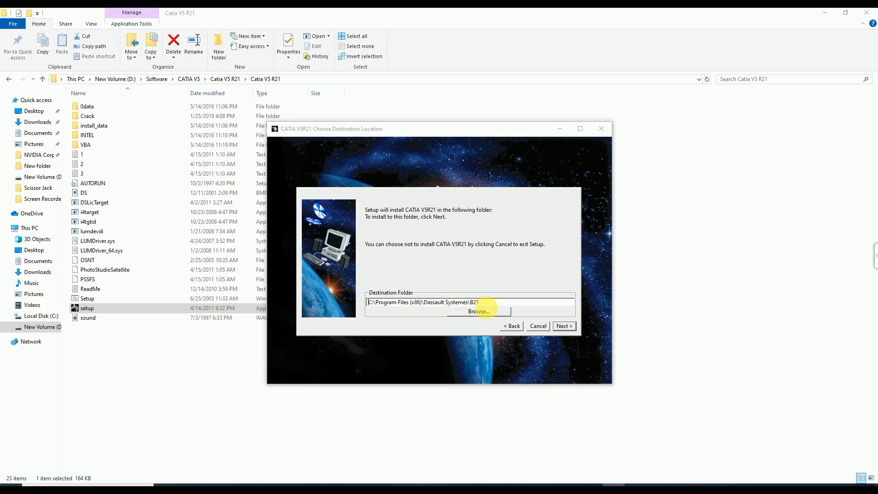
{"action": "left_click", "coordinate": [564, 326]}
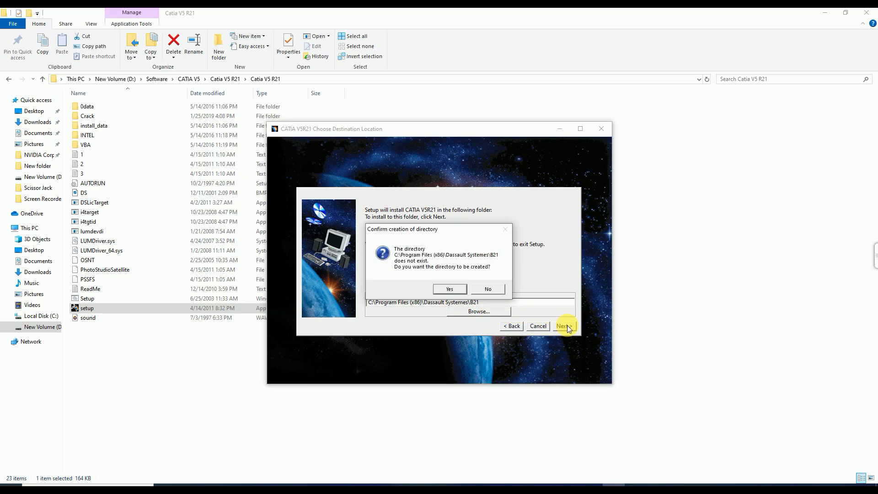
{"action": "left_click", "coordinate": [449, 289]}
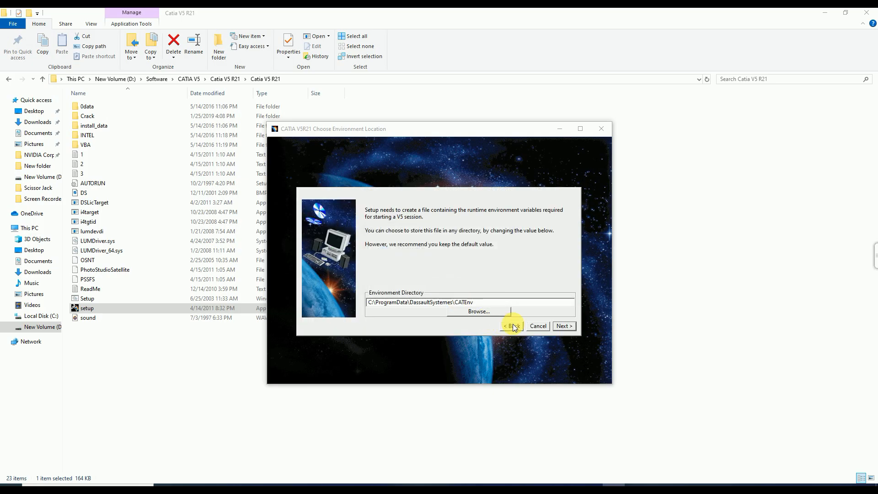
{"action": "left_click", "coordinate": [563, 326]}
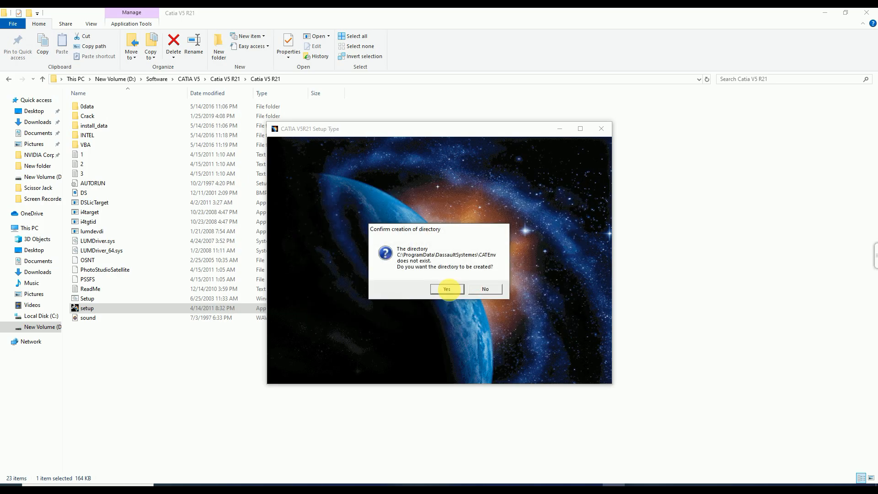
{"action": "left_click", "coordinate": [447, 289]}
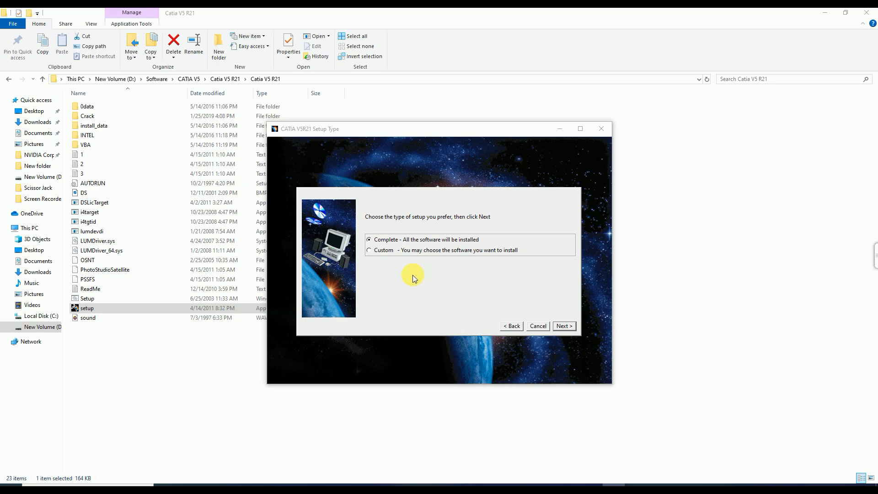
{"action": "mouse_move", "coordinate": [557, 319]}
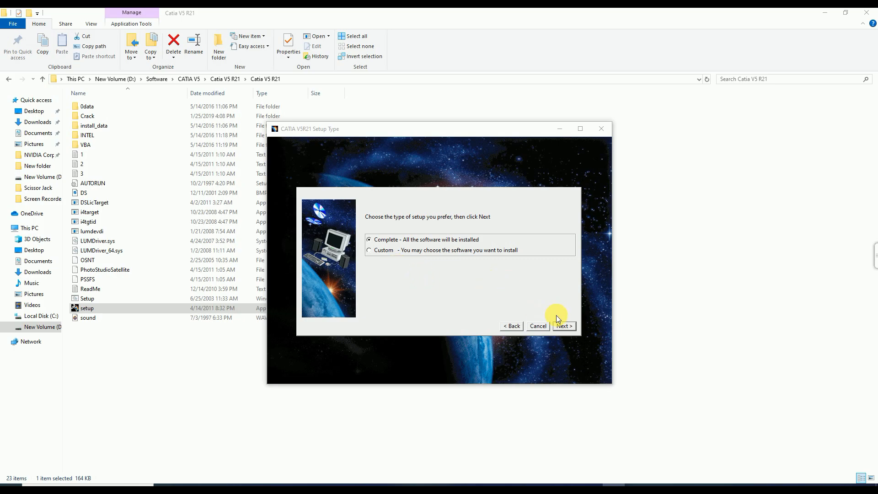
- Accept Complete setup with default Orbix, timeout, Vault, shortcut and documentation options
{"action": "left_click", "coordinate": [564, 325]}
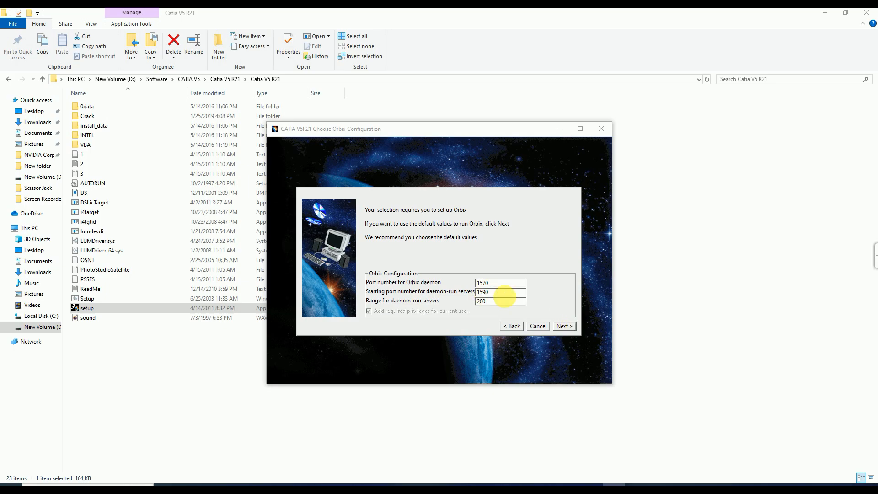
{"action": "left_click", "coordinate": [564, 325]}
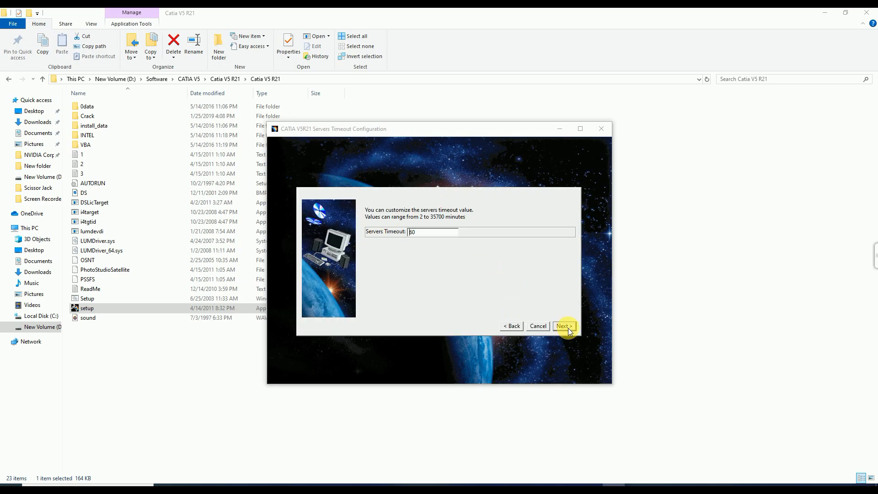
{"action": "left_click", "coordinate": [564, 326]}
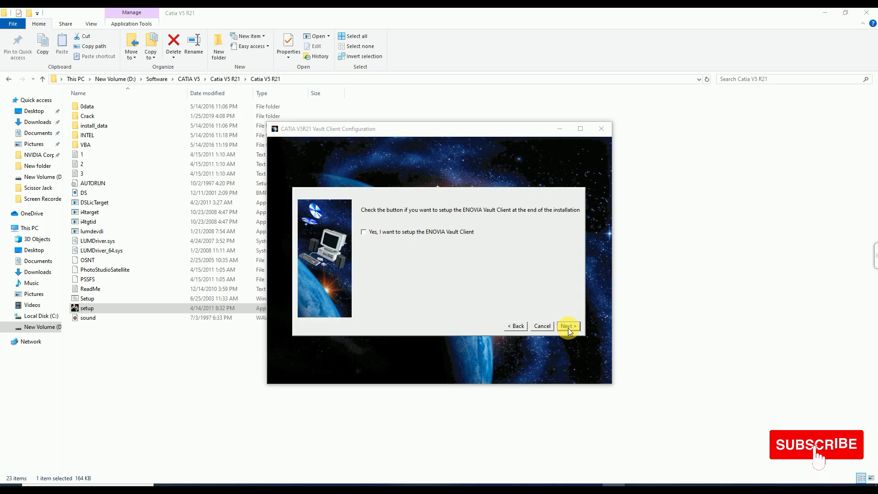
{"action": "left_click", "coordinate": [568, 326]}
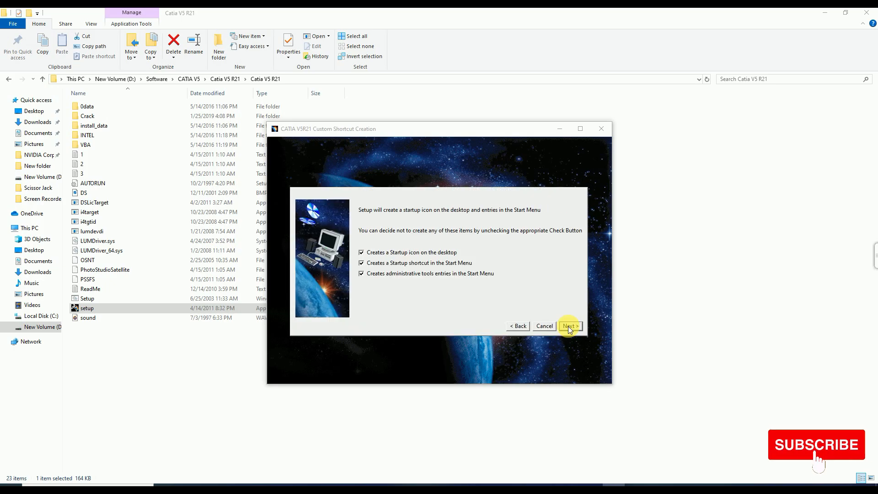
{"action": "left_click", "coordinate": [570, 326]}
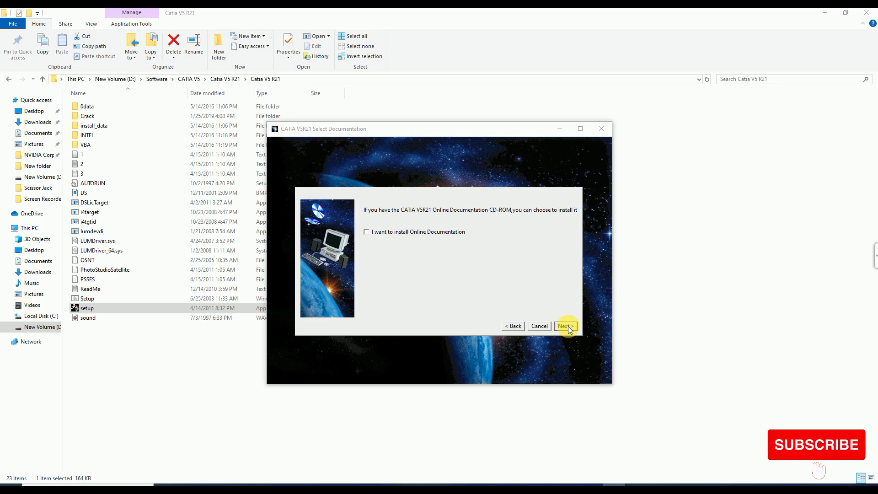
{"action": "left_click", "coordinate": [564, 326]}
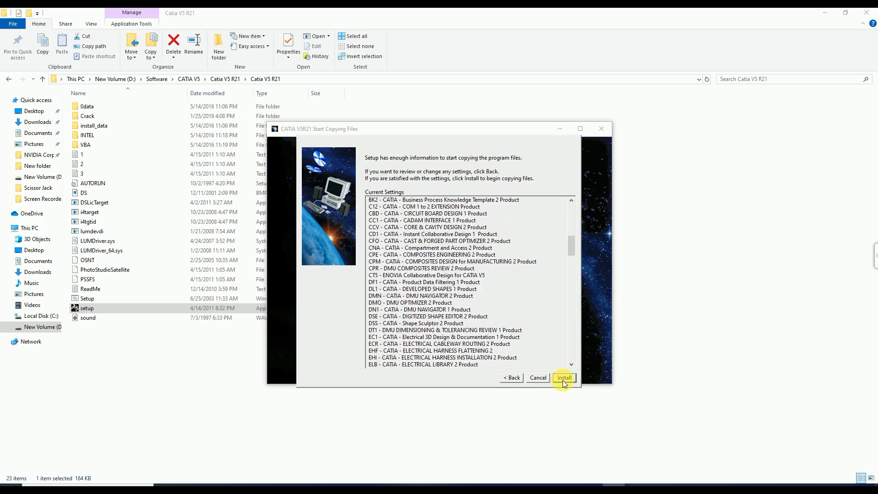
- Start copying the CATIA V5R21 program files from the Start Copying Files page
{"action": "left_click", "coordinate": [564, 377]}
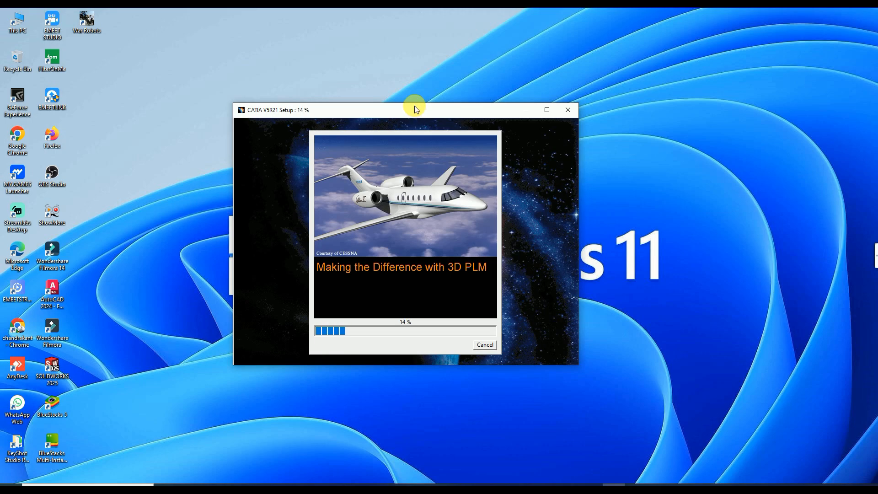
{"action": "mouse_move", "coordinate": [728, 115]}
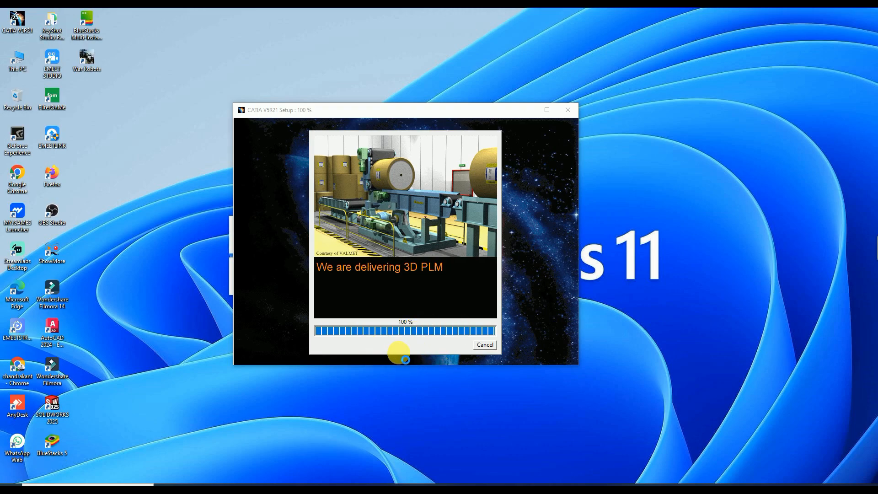
{"action": "mouse_move", "coordinate": [433, 362]}
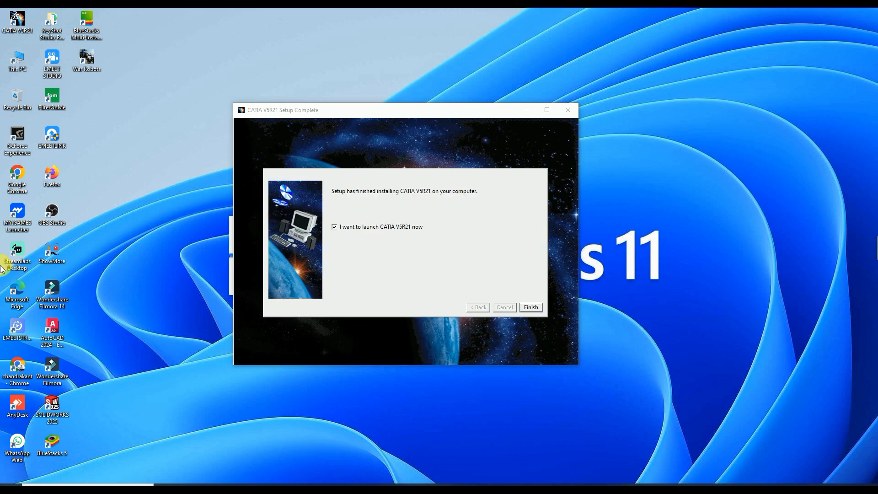
{"action": "mouse_move", "coordinate": [268, 51]}
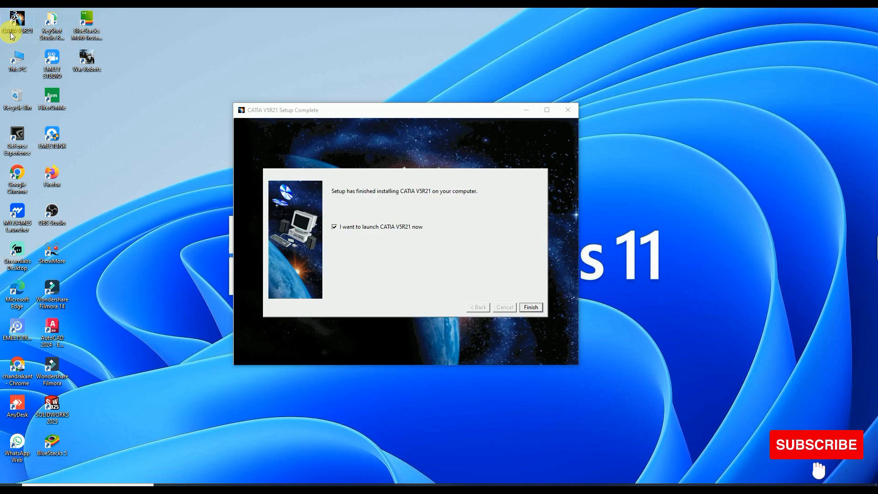
{"action": "mouse_move", "coordinate": [15, 22]}
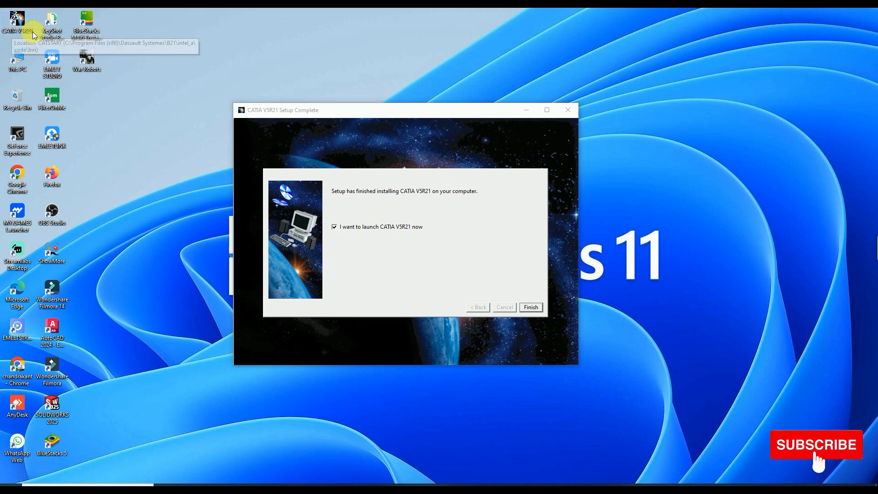
{"action": "mouse_move", "coordinate": [321, 125]}
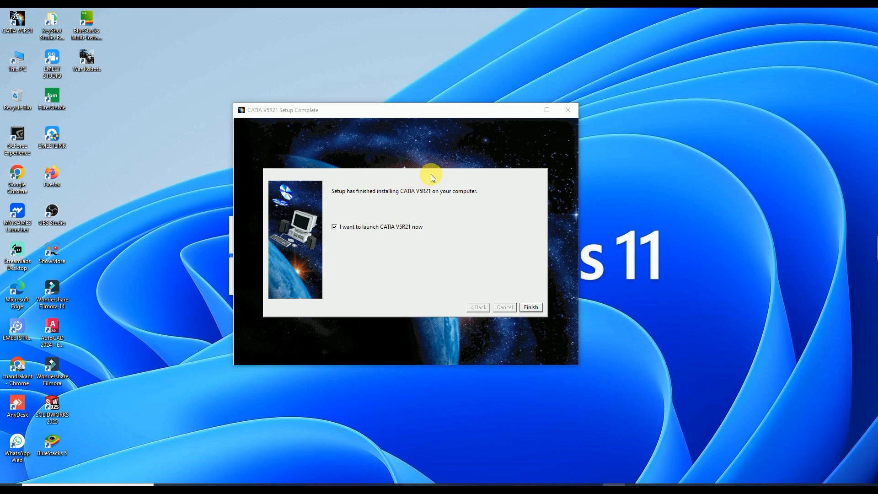
{"action": "mouse_move", "coordinate": [354, 250]}
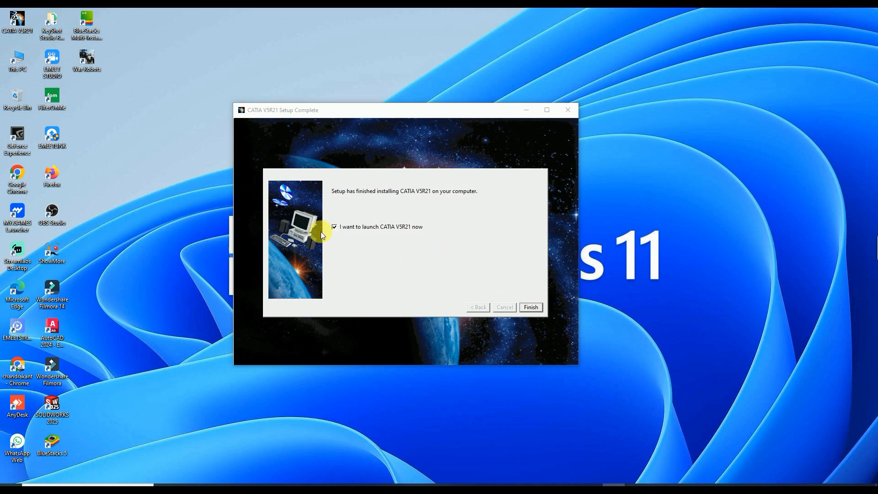
- Finish and close the completed CATIA V5R21 installer
{"action": "left_click", "coordinate": [335, 227]}
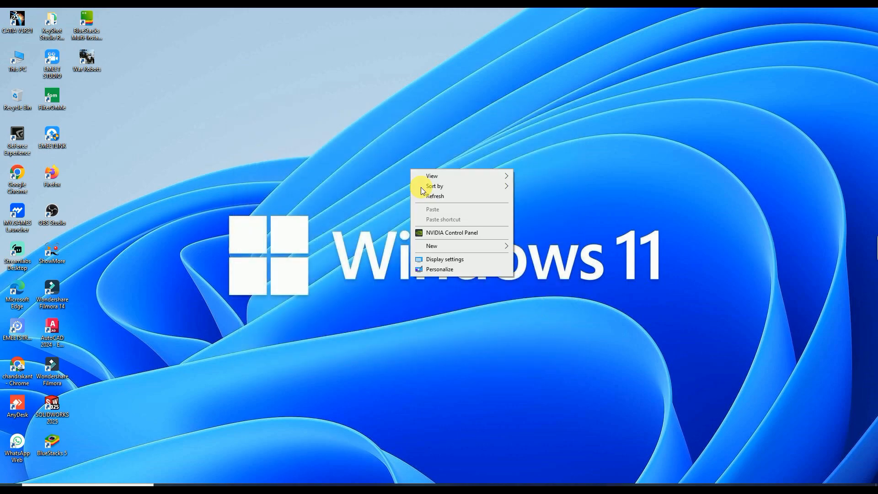
- Refresh the desktop, then open the Crack folder and select JS0GROUP.dll
{"action": "left_click", "coordinate": [409, 215]}
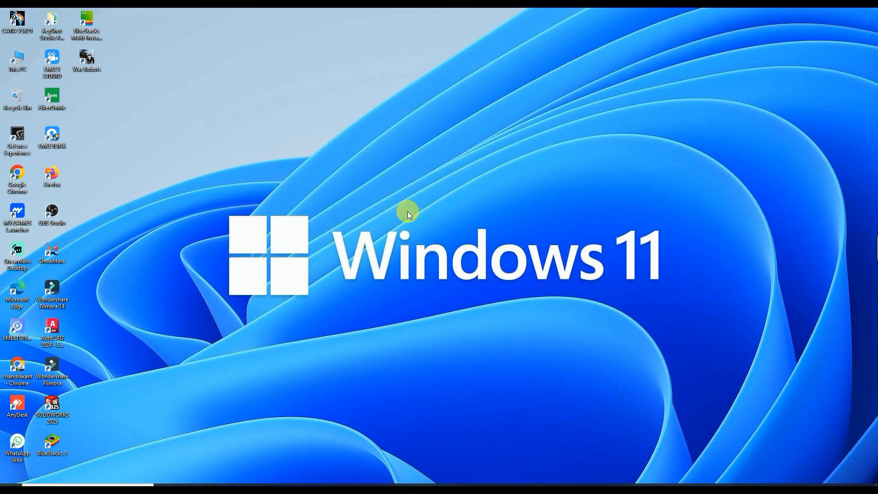
{"action": "right_click", "coordinate": [407, 214]}
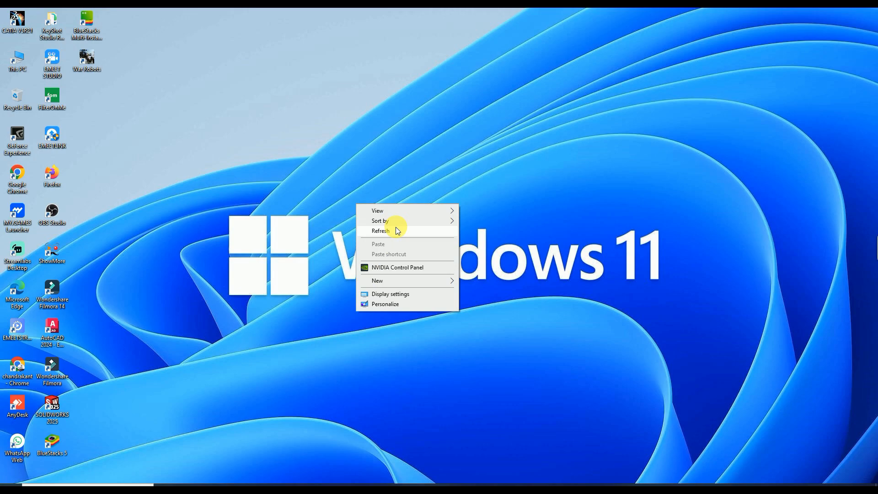
{"action": "left_click", "coordinate": [381, 230]}
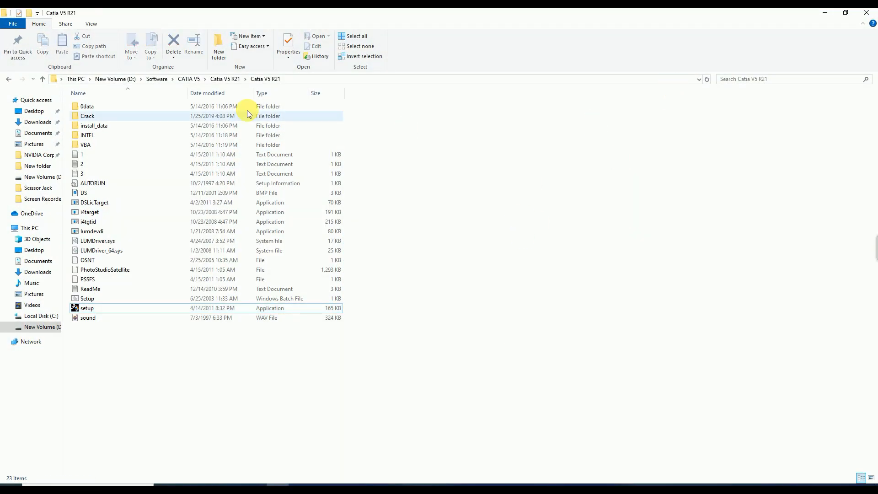
{"action": "mouse_move", "coordinate": [98, 119]}
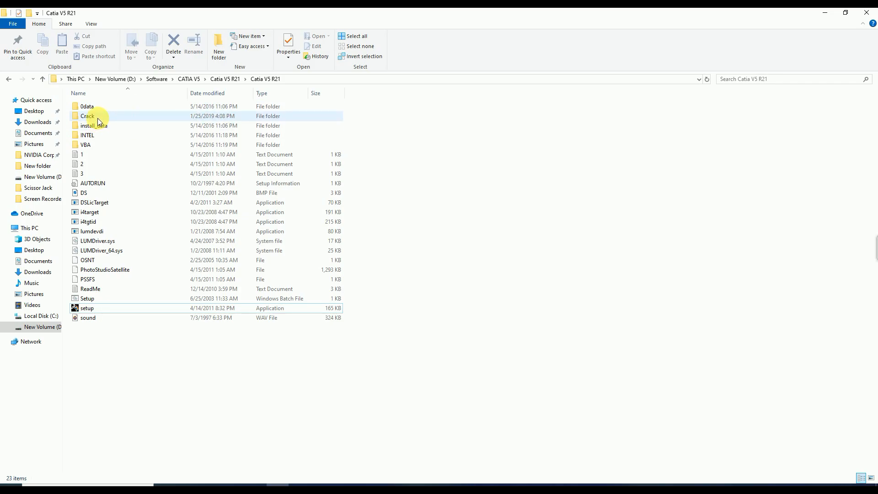
{"action": "double_click", "coordinate": [87, 116]}
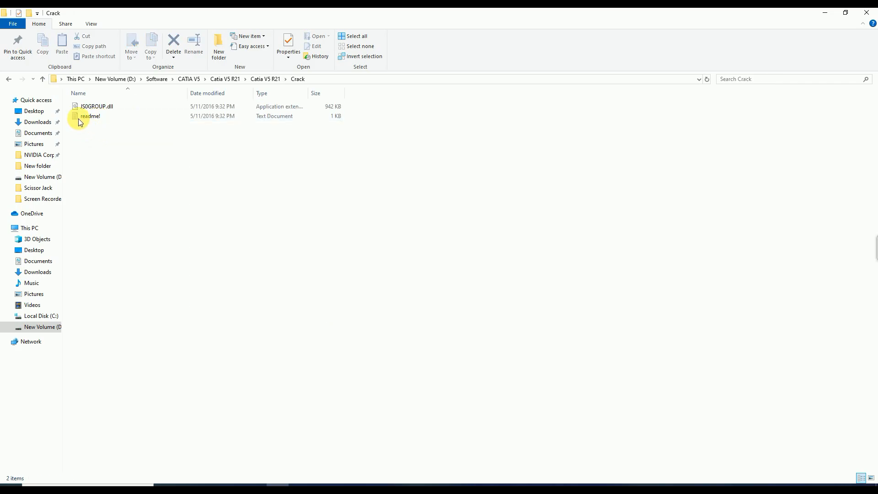
{"action": "left_click", "coordinate": [97, 106]}
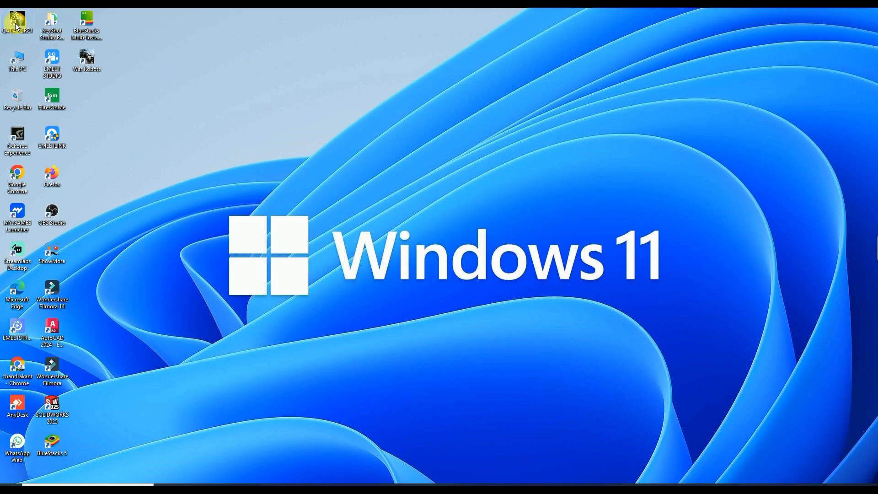
- Paste the crack DLL into CATIA's bin folder via the shortcut's file location
{"action": "right_click", "coordinate": [16, 23]}
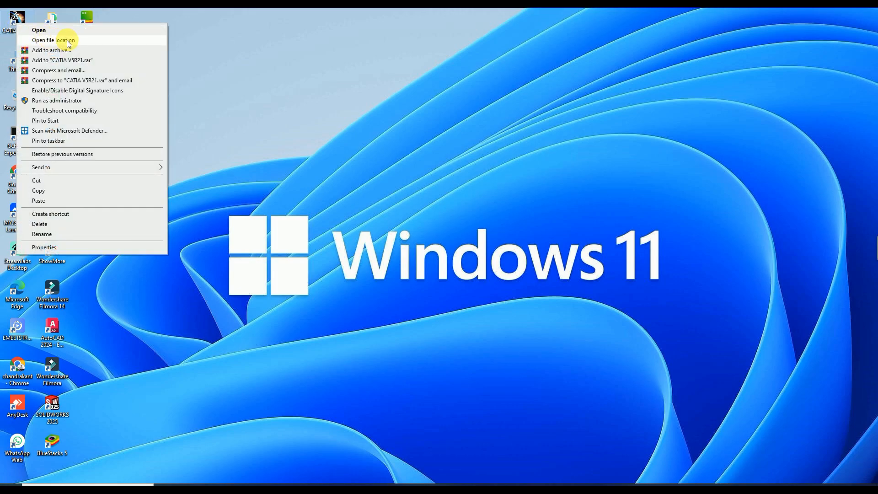
{"action": "left_click", "coordinate": [54, 40]}
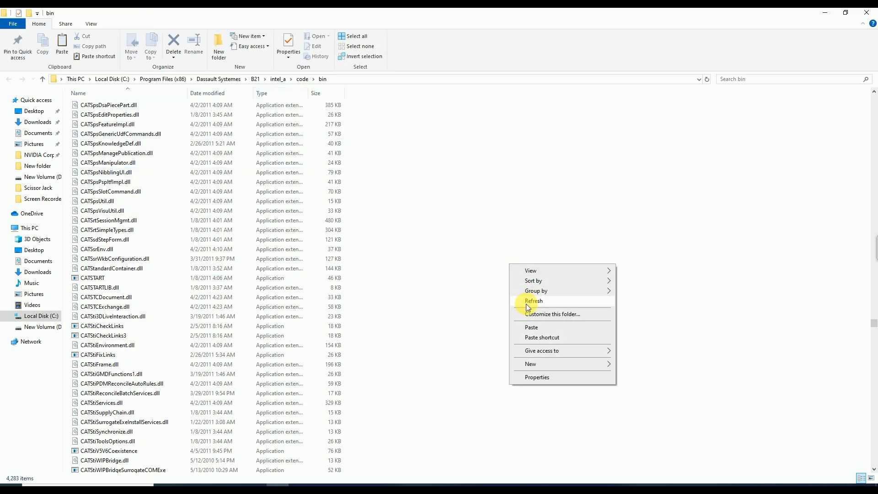
{"action": "mouse_move", "coordinate": [547, 327]}
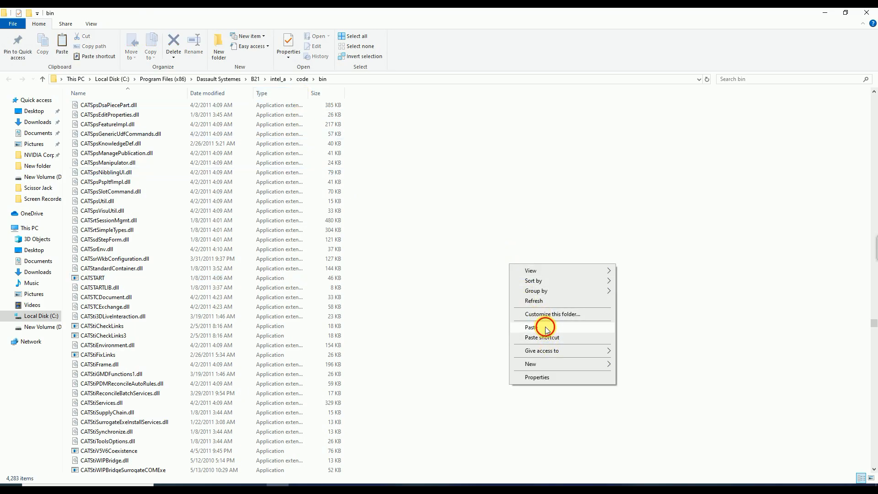
{"action": "left_click", "coordinate": [529, 327]}
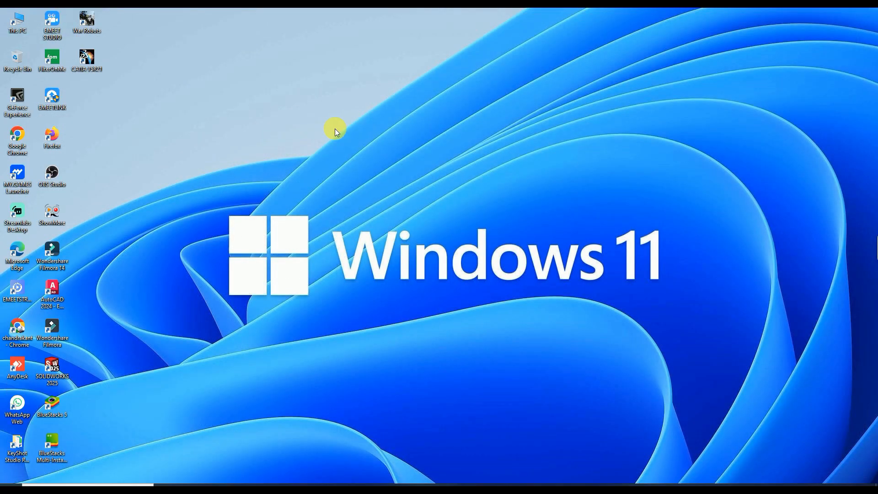
{"action": "mouse_move", "coordinate": [237, 98]}
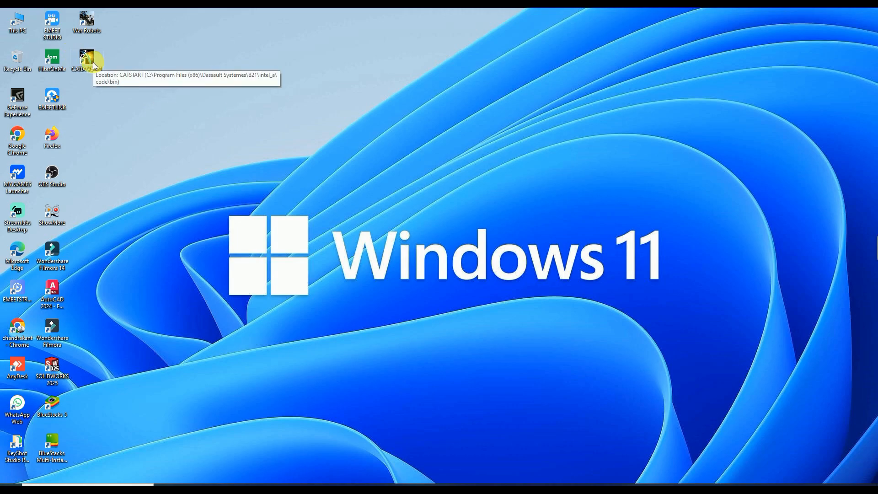
- Launch CATIA V5R21 from its desktop shortcut, opening an empty Product1
{"action": "double_click", "coordinate": [87, 59]}
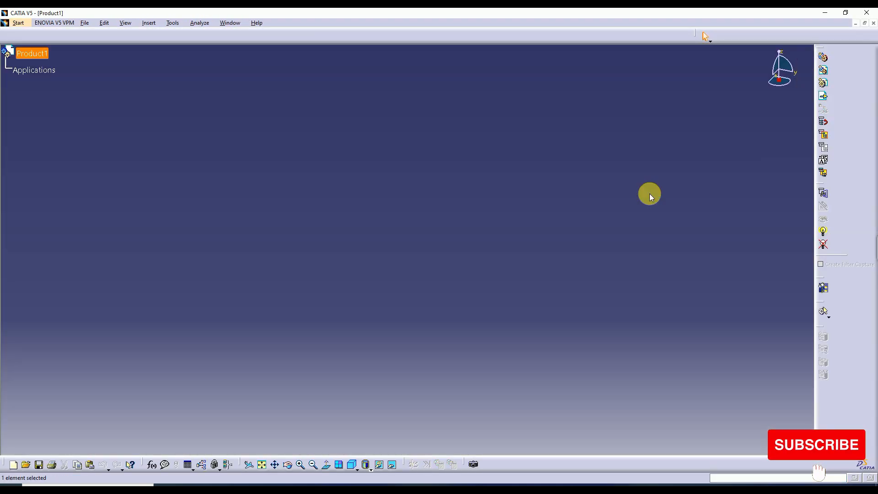
{"action": "mouse_move", "coordinate": [705, 356]}
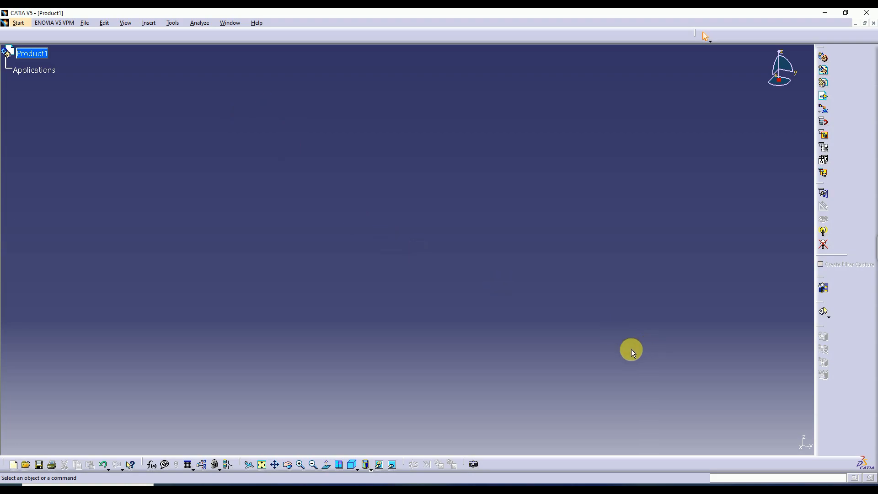
{"action": "mouse_move", "coordinate": [581, 265]}
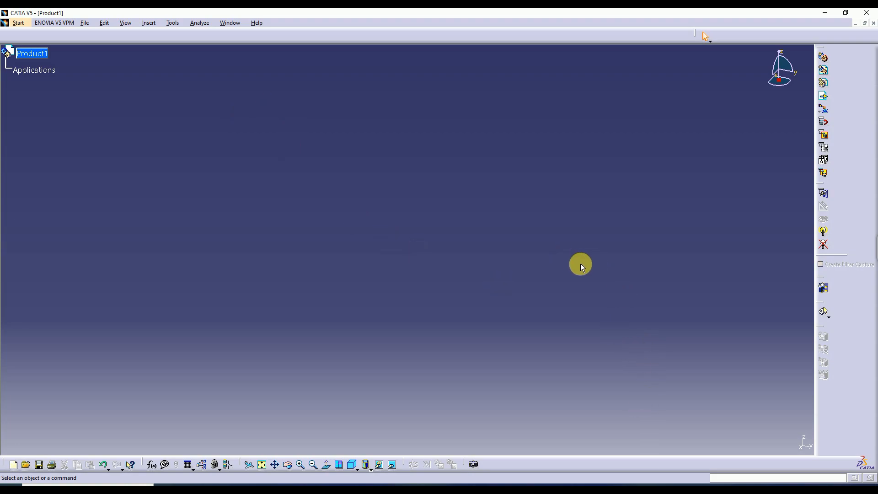
{"action": "mouse_move", "coordinate": [199, 165]}
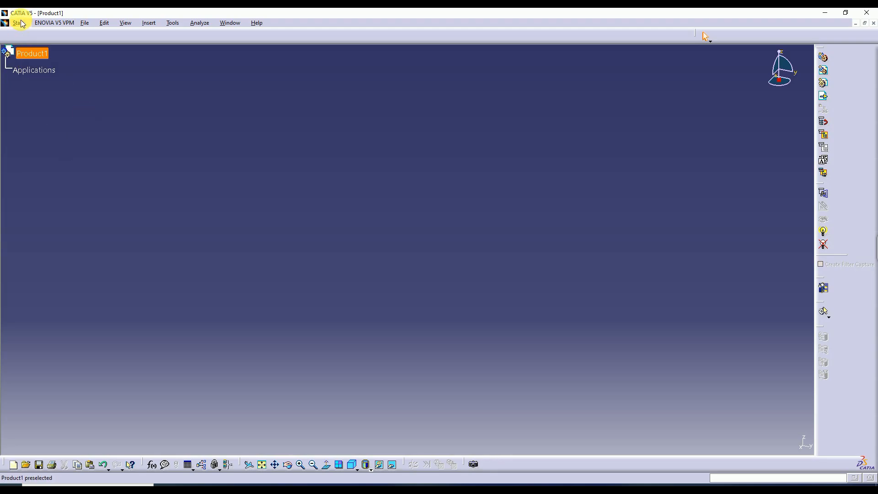
- Switch to the Part Design workbench from the Start menu's workbench list
{"action": "left_click", "coordinate": [18, 23]}
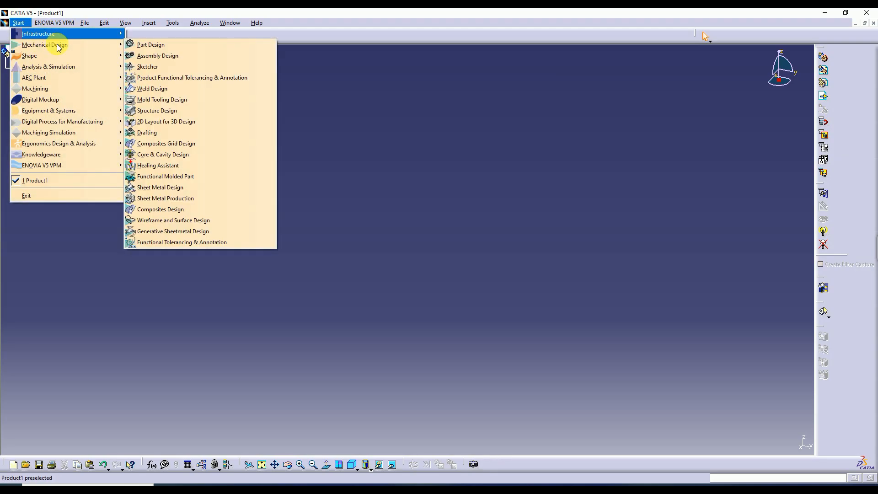
{"action": "mouse_move", "coordinate": [87, 42]}
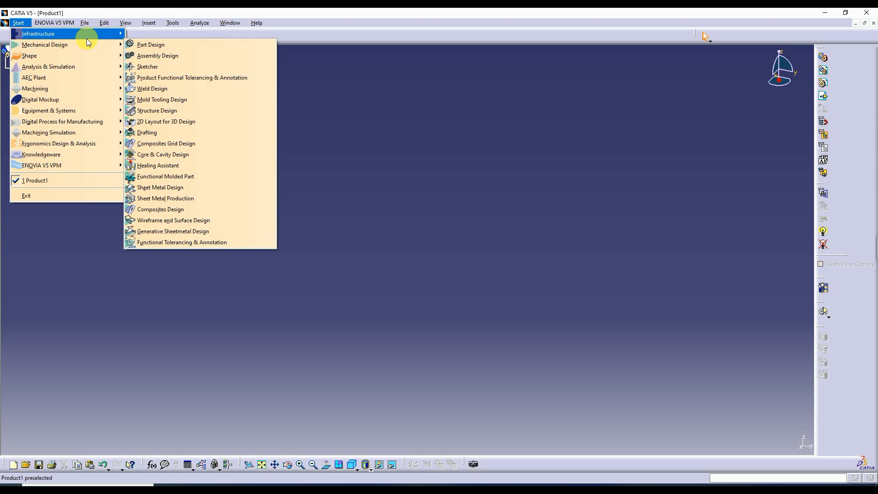
{"action": "mouse_move", "coordinate": [45, 45]}
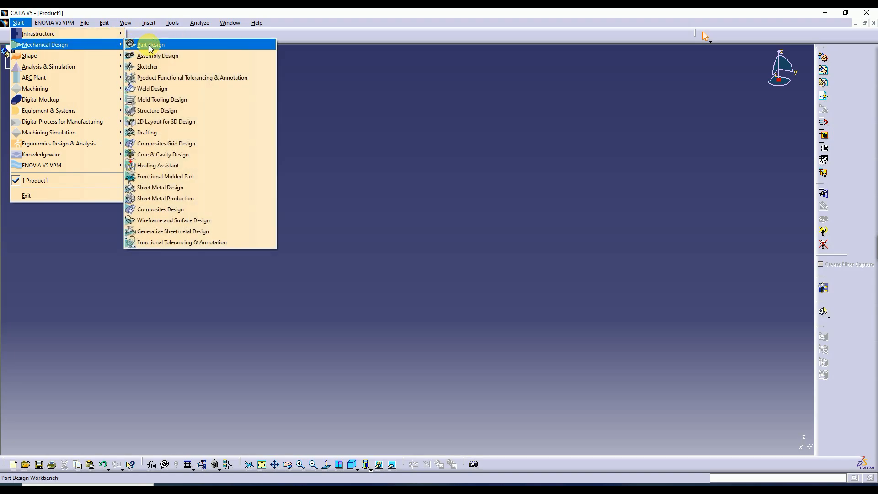
{"action": "left_click", "coordinate": [150, 45]}
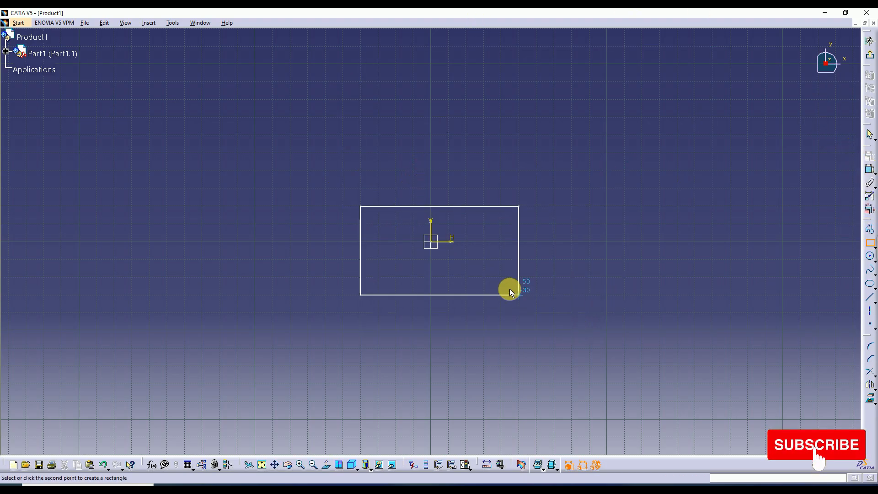
- Finish the rectangle and pad it into a solid block with the set length
{"action": "left_click", "coordinate": [509, 290]}
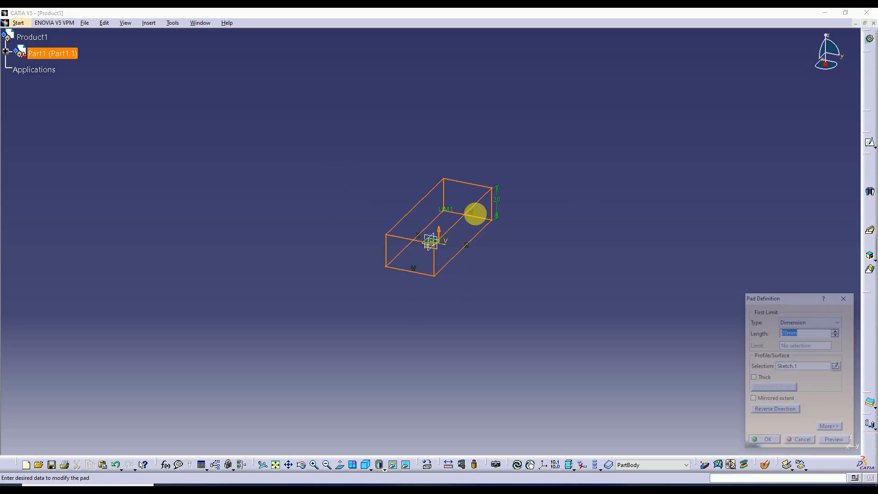
{"action": "left_click", "coordinate": [836, 330]}
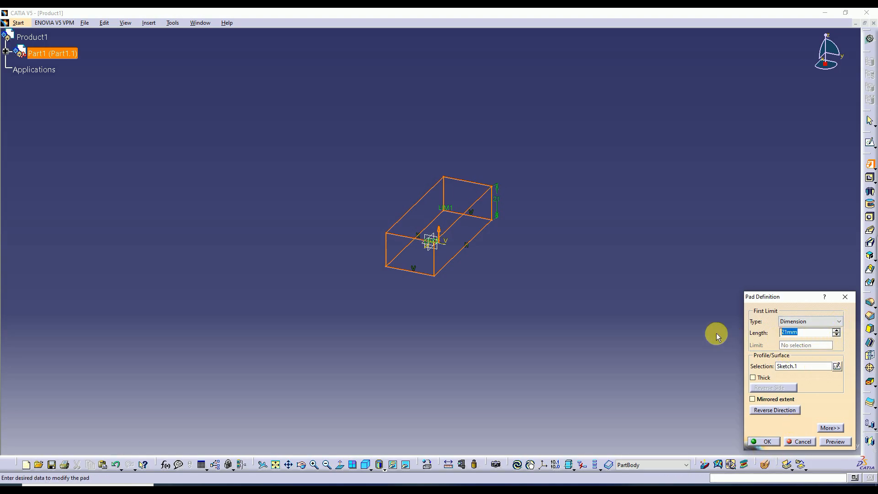
{"action": "left_click", "coordinate": [763, 442]}
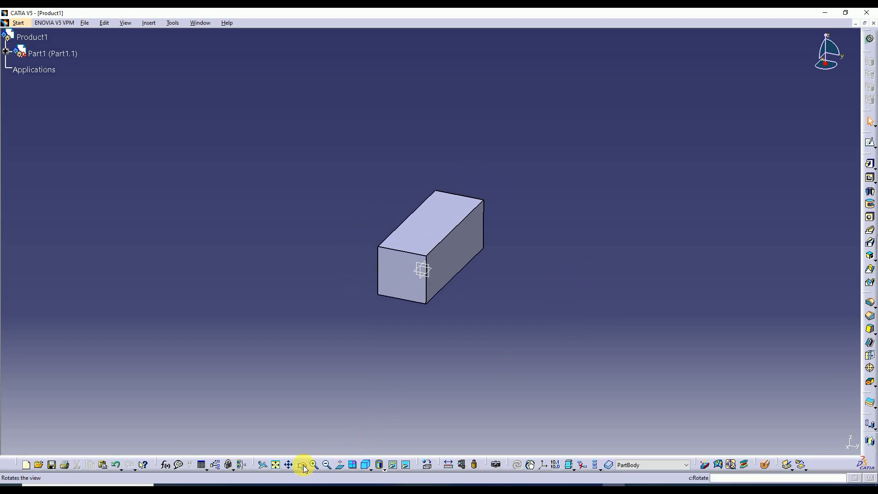
- Orbit the padded block to view other sides, then close CATIA
{"action": "left_click_drag", "start_coordinate": [424, 269], "coordinate": [721, 255]}
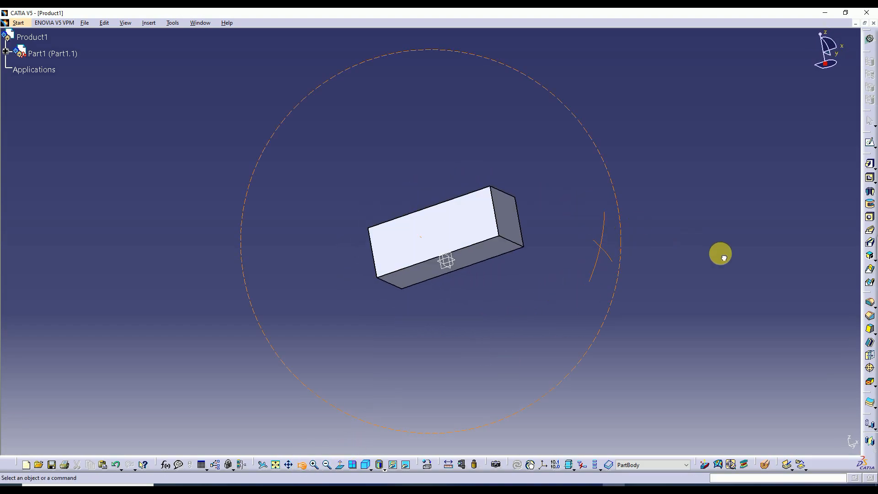
{"action": "left_click_drag", "start_coordinate": [721, 253], "coordinate": [239, 357]}
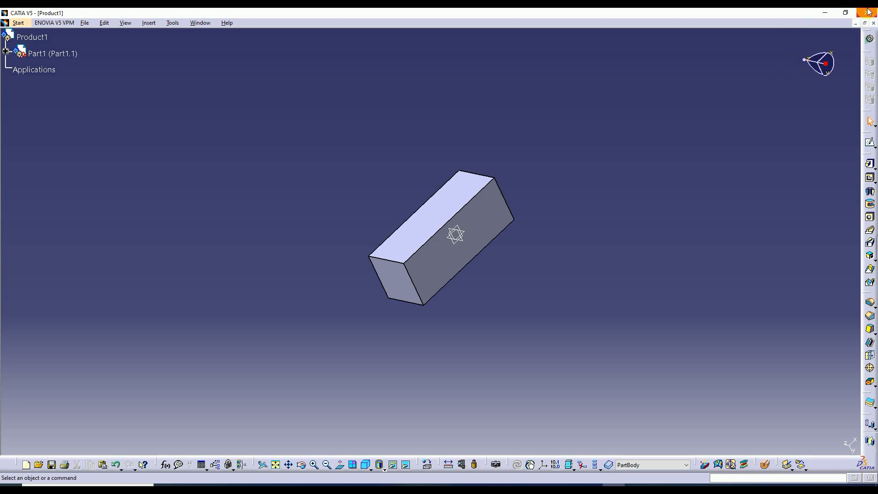
{"action": "left_click", "coordinate": [871, 11]}
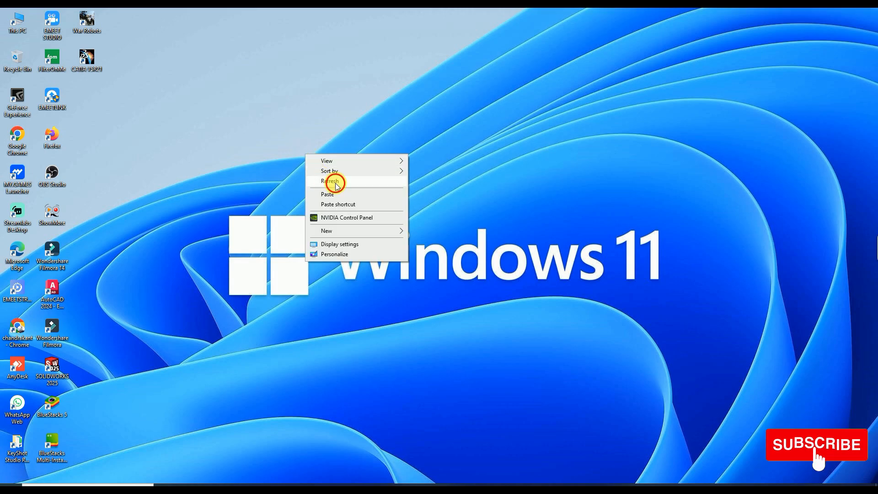
{"action": "left_click", "coordinate": [334, 181]}
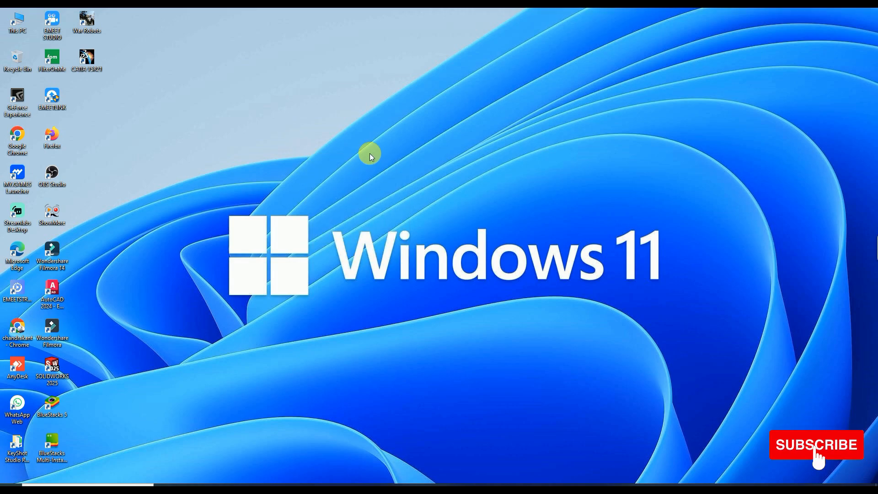
{"action": "mouse_move", "coordinate": [378, 171]}
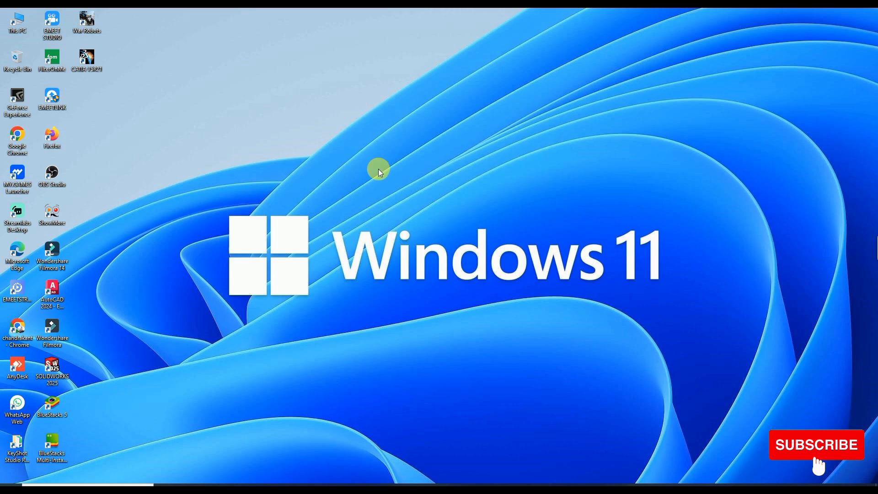
{"action": "mouse_move", "coordinate": [413, 196]}
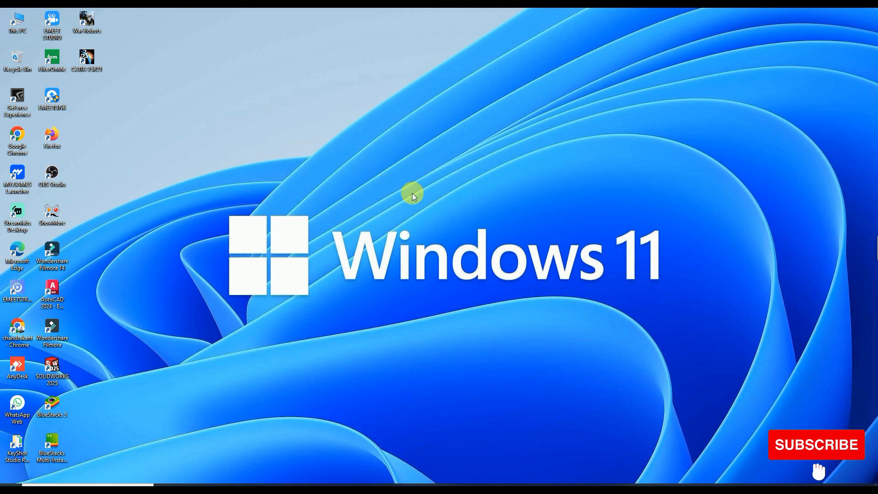